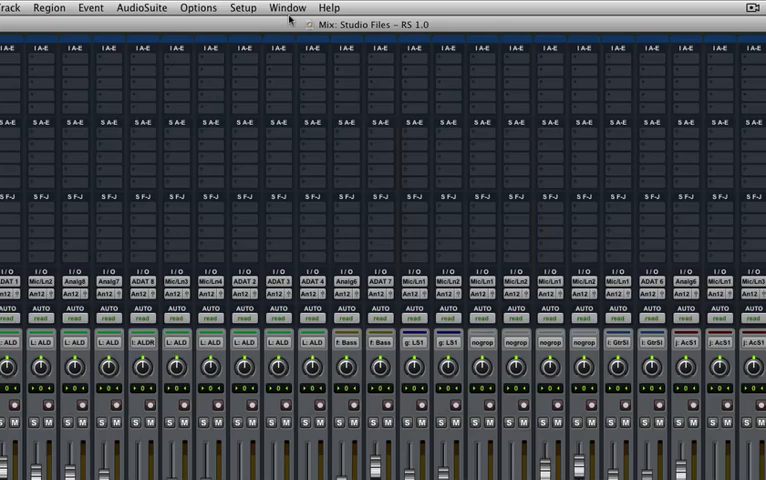
Step: Colour the tracks from the Color Palette: drums blue, bass green, guitars red, acoustics light blue, vocals magenta
{"action": "left_click", "coordinate": [287, 8]}
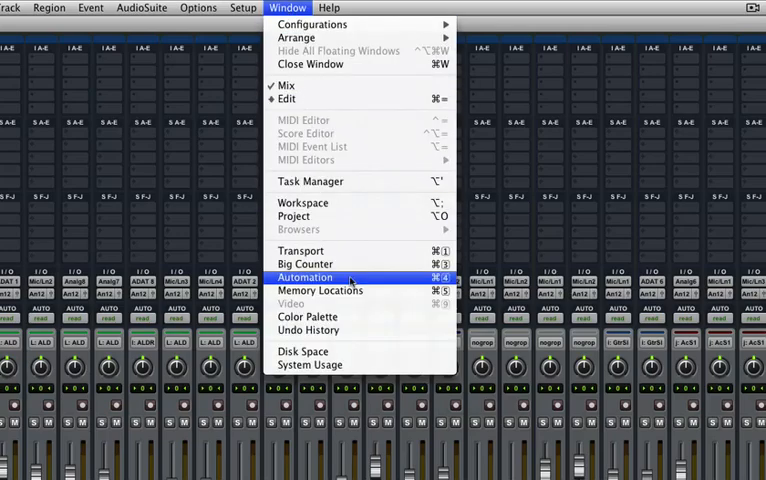
{"action": "left_click", "coordinate": [307, 317]}
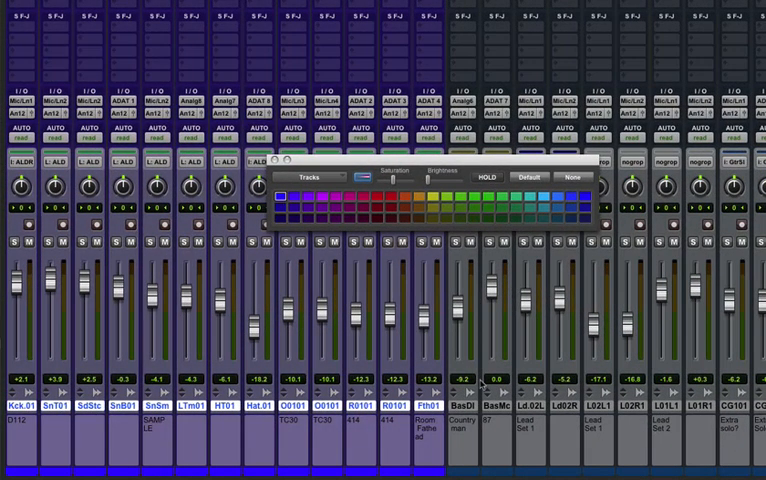
{"action": "left_click", "coordinate": [571, 218]}
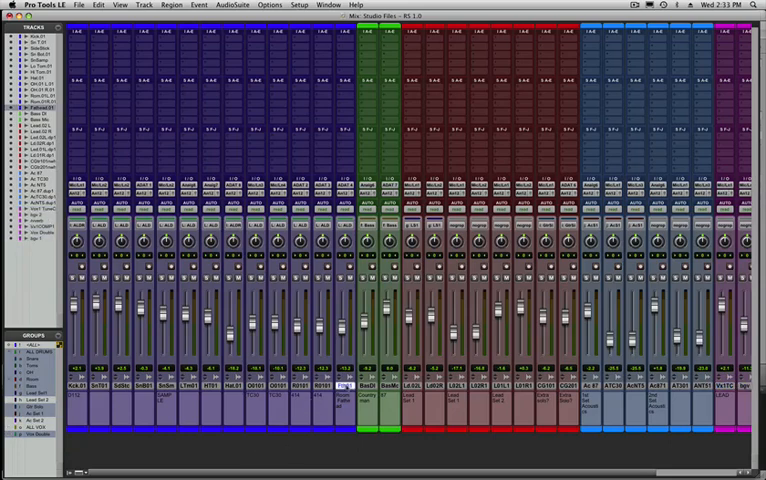
Step: Create one Stereo Aux Input track and name it Drum ∑
{"action": "left_click", "coordinate": [146, 5]}
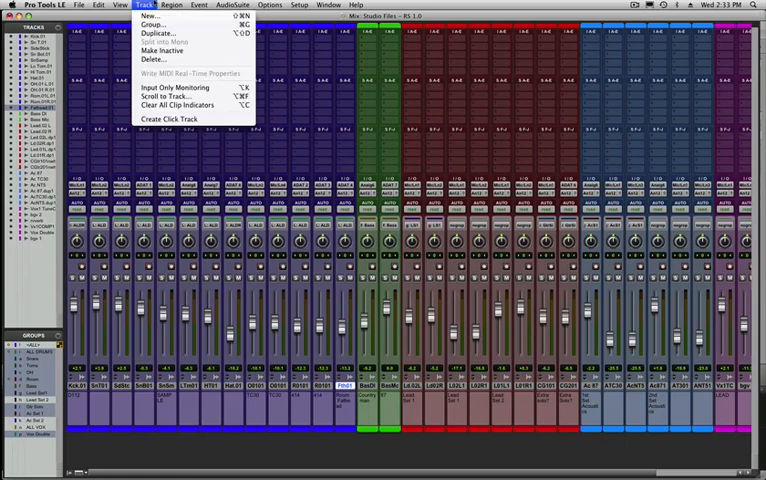
{"action": "mouse_move", "coordinate": [152, 16]}
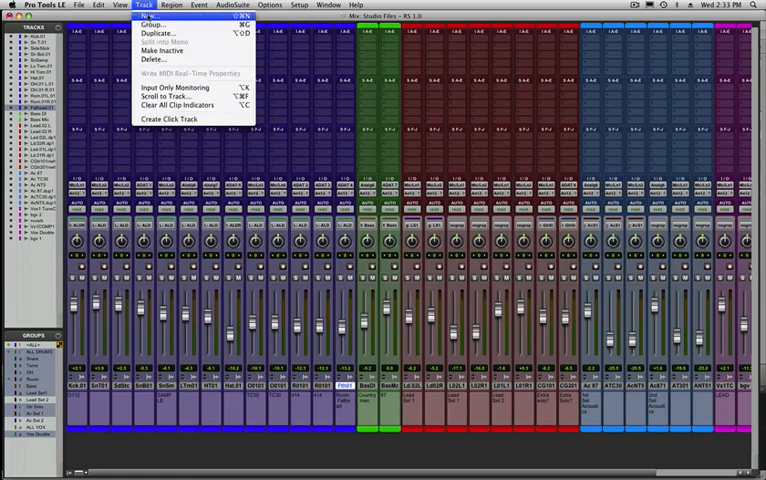
{"action": "left_click", "coordinate": [143, 17]}
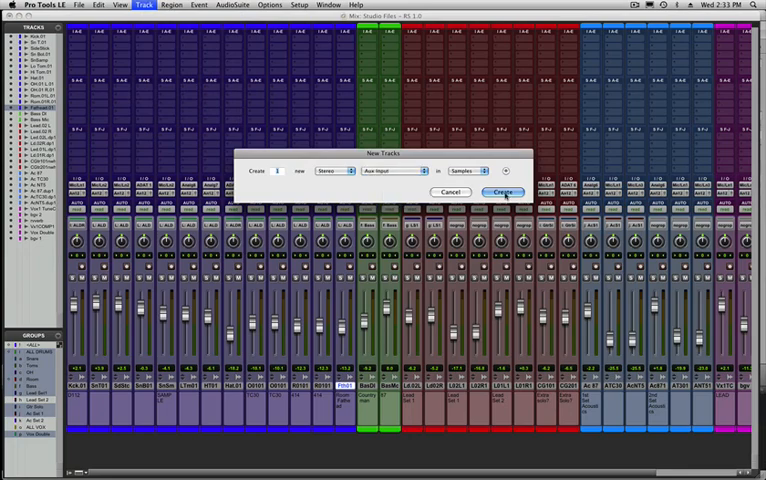
{"action": "left_click", "coordinate": [499, 192]}
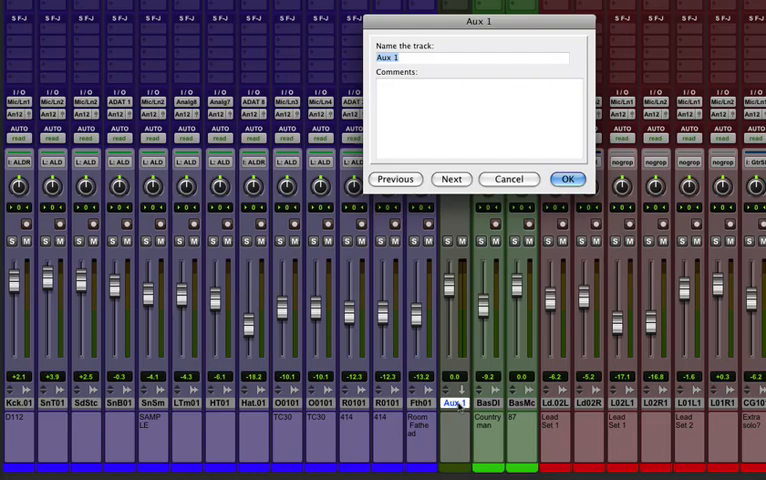
{"action": "type", "text": "Drum"}
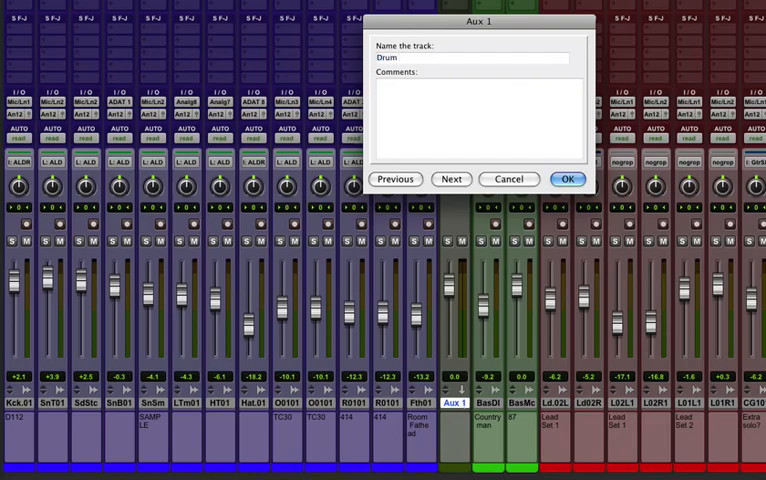
{"action": "type", "text": "5"}
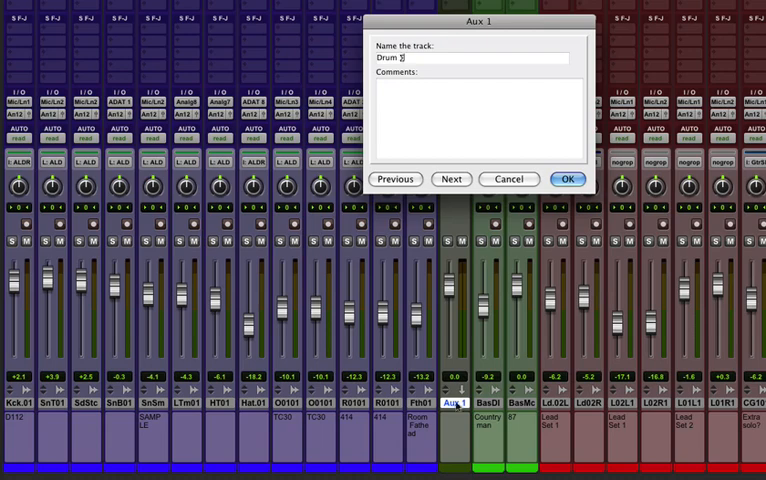
{"action": "left_click", "coordinate": [567, 179]}
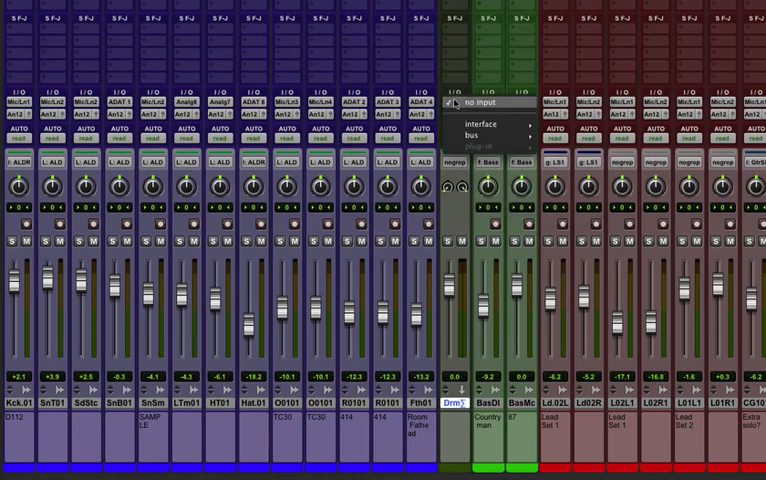
Step: Set the Drum ∑ aux input and the drum tracks' outputs to Bus 1-2
{"action": "left_click", "coordinate": [470, 125]}
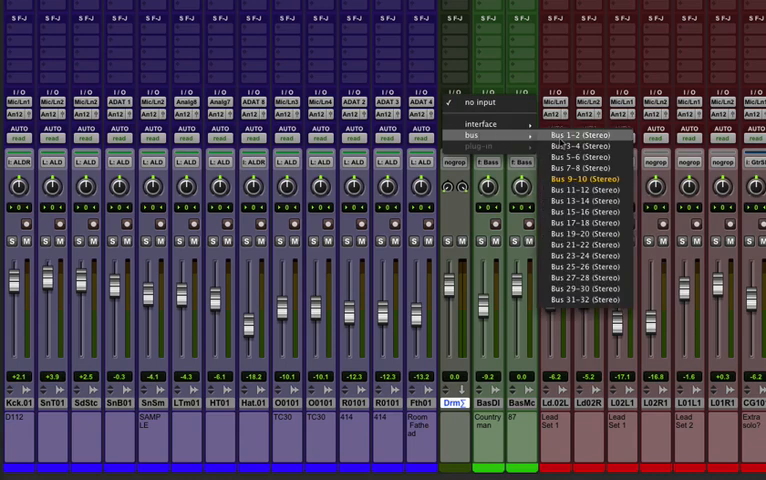
{"action": "left_click", "coordinate": [570, 136]}
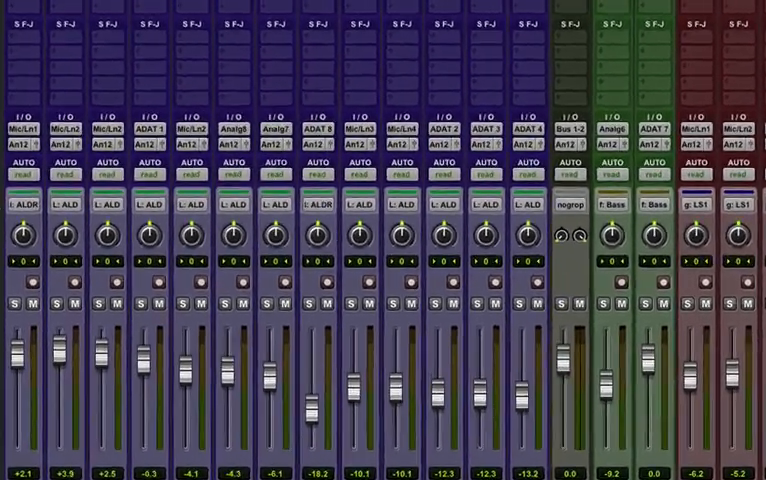
{"action": "left_click", "coordinate": [35, 124]}
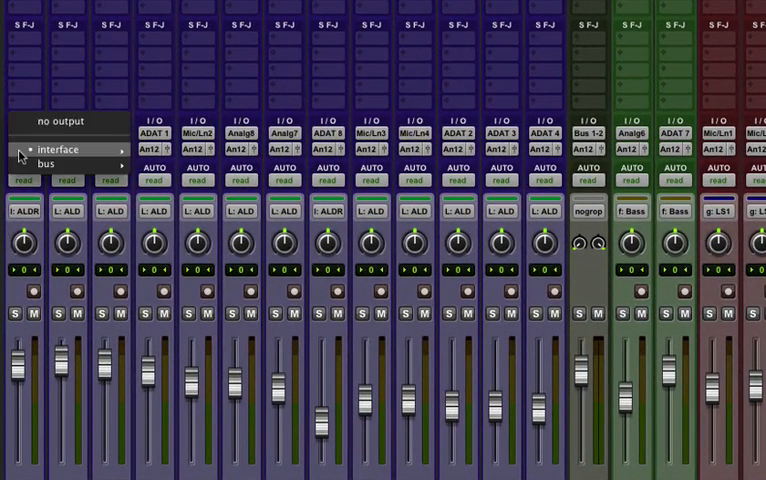
{"action": "left_click", "coordinate": [46, 163]}
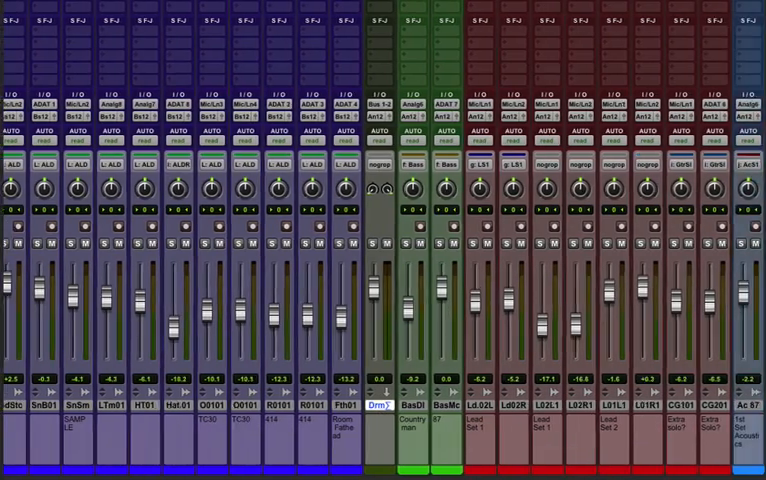
Step: Add Stereo Aux Inputs Bass ∑, Lead ∑, Ac ∑, Vox ∑ on buses 3-4, 5-6, 7-8, 9-10
{"action": "scroll", "scroll_direction": "right", "scroll_amount": 3}
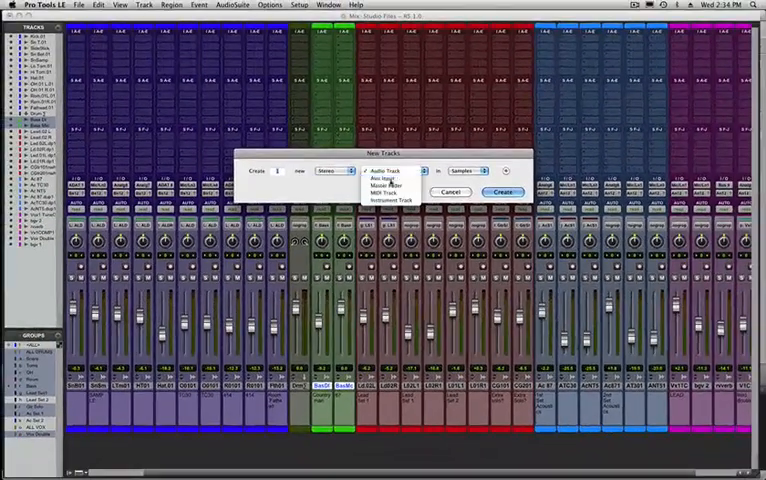
{"action": "left_click", "coordinate": [505, 192]}
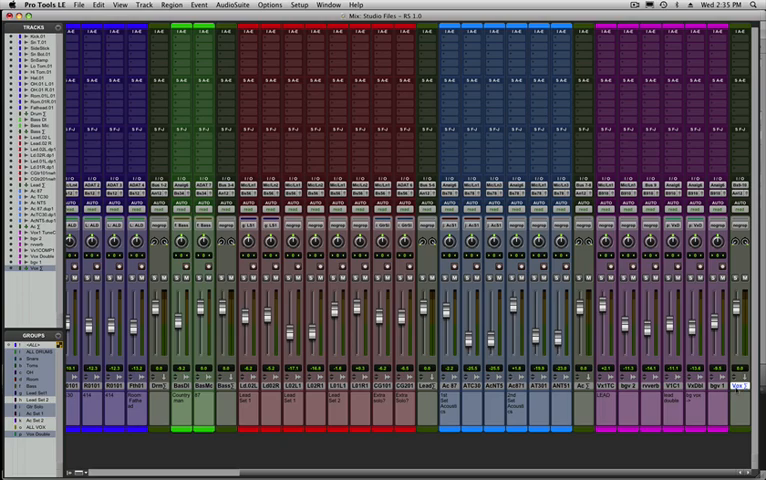
Step: Create a Stereo Aux Input named MIX IN with its input set to Bus 29-30
{"action": "left_click", "coordinate": [140, 5]}
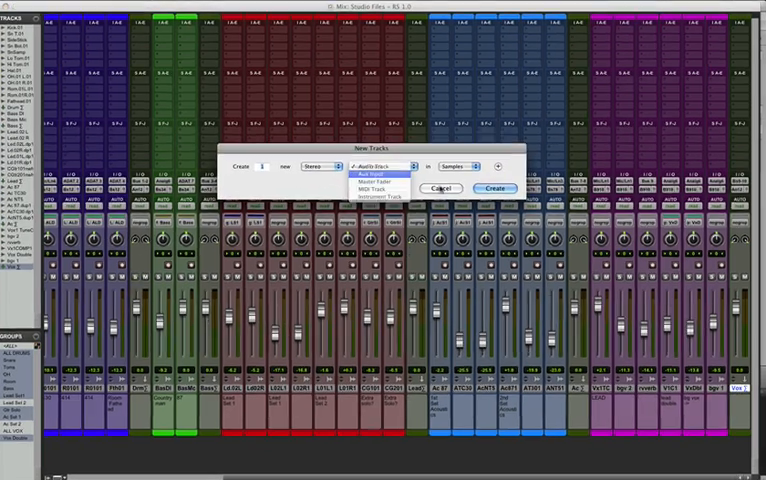
{"action": "left_click", "coordinate": [497, 189]}
{"action": "type", "text": "M"}
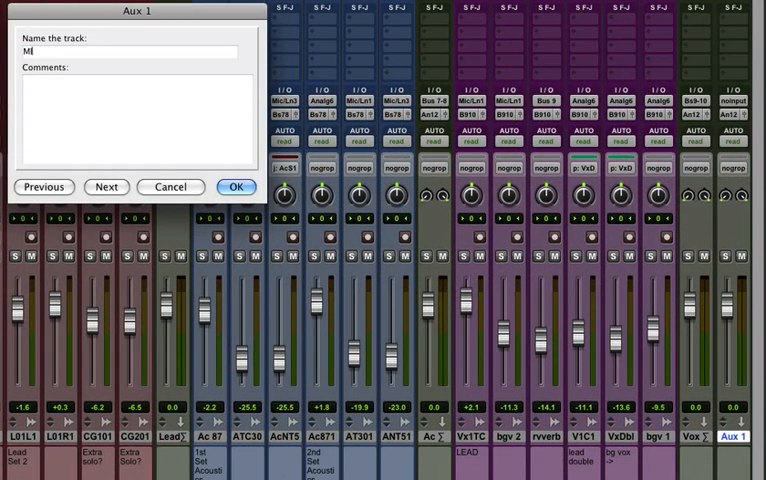
{"action": "left_click", "coordinate": [237, 187]}
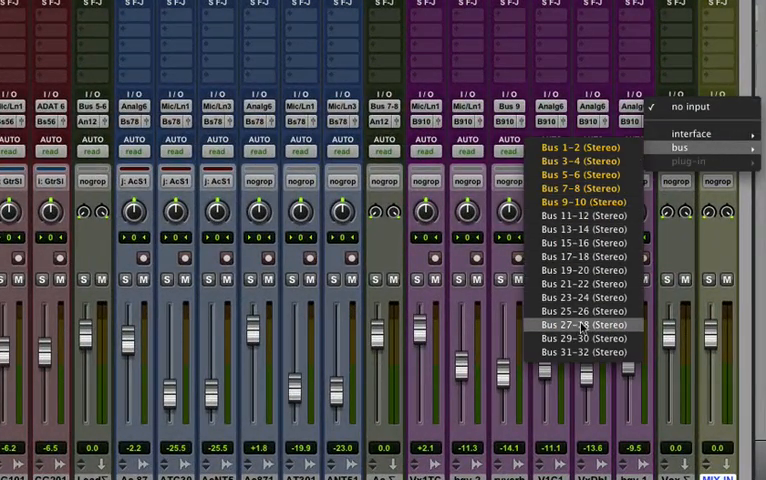
{"action": "left_click", "coordinate": [583, 324]}
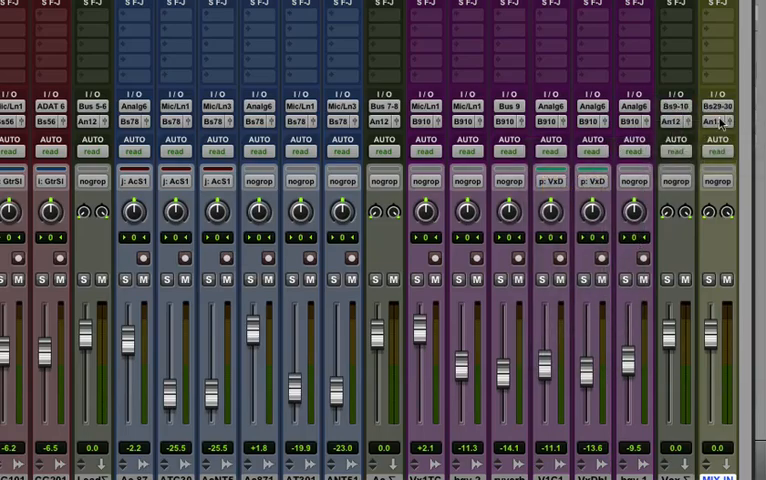